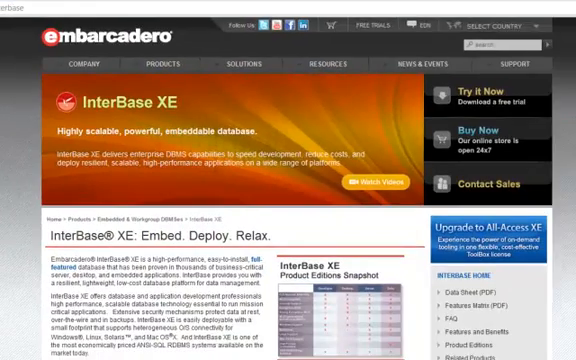
Step: Test the IBEMPLOYEE connection, acknowledge the success message, and accept the connection settings
scroll(down, 3)
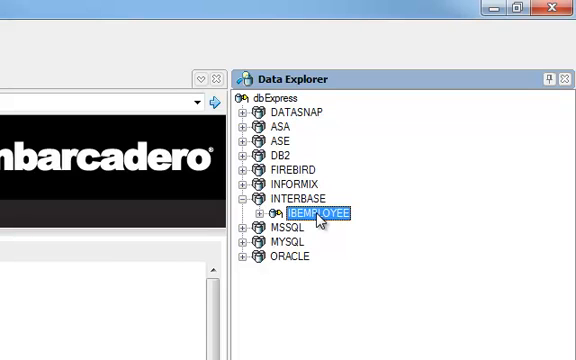
mouse_move(330, 222)
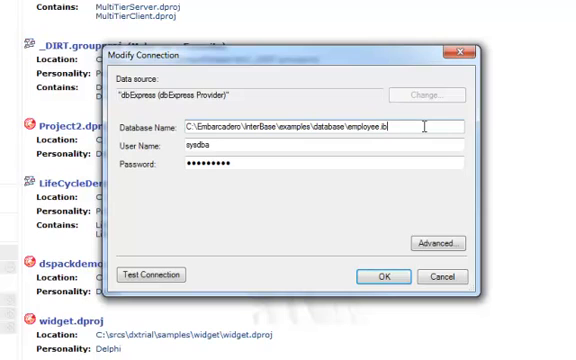
mouse_move(154, 275)
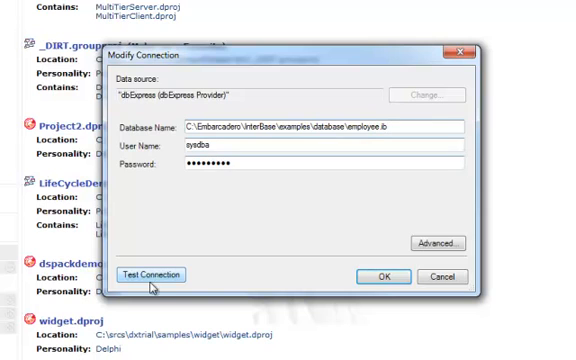
click(150, 275)
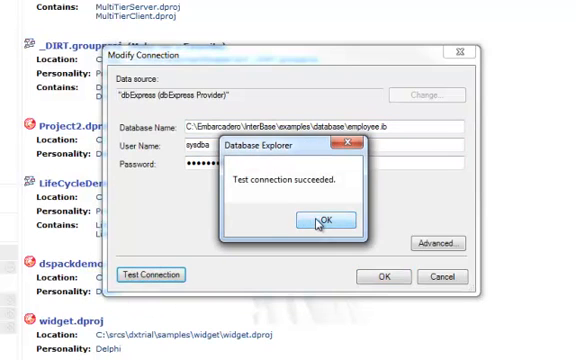
click(324, 221)
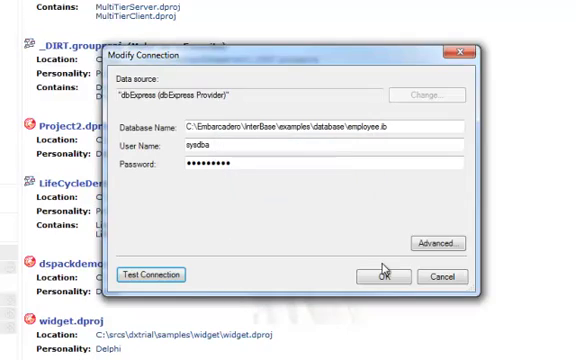
click(382, 275)
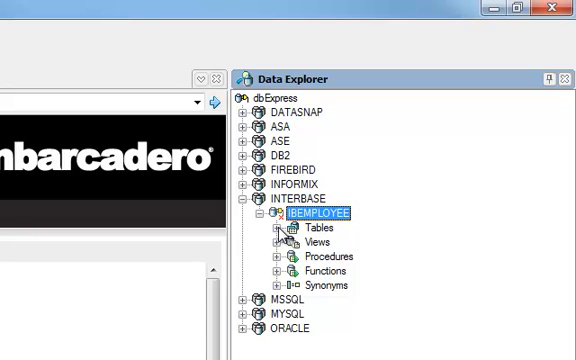
Step: Expand IBEMPLOYEE's Tables node and the CUSTOMER table to show its indices and fields
click(290, 230)
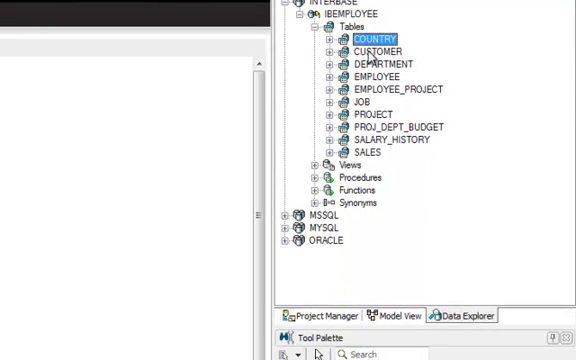
click(334, 51)
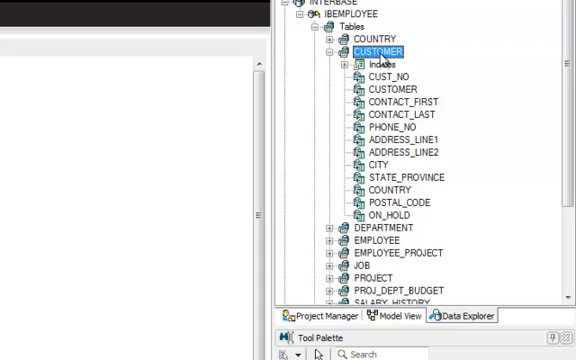
double_click(388, 49)
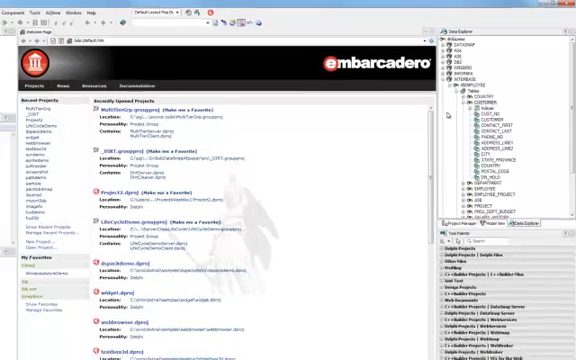
Step: Start the DataSnap Server wizard from New Items, keeping VCL Forms Application
click(20, 26)
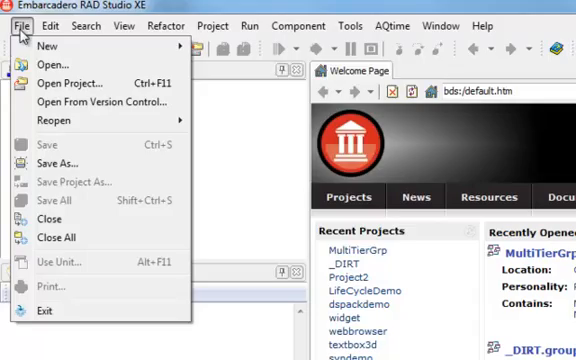
click(44, 45)
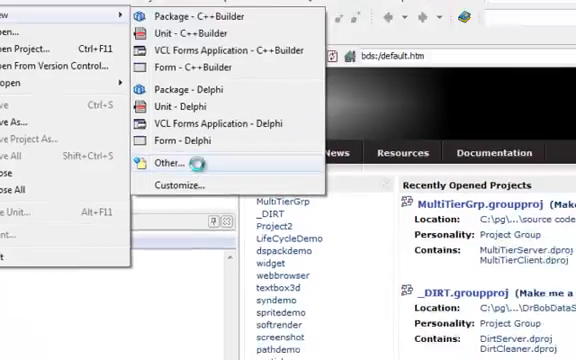
click(186, 162)
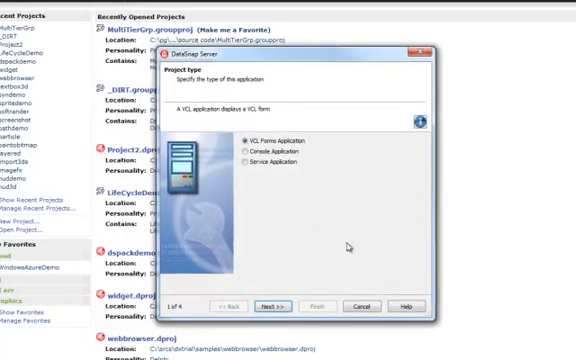
click(277, 305)
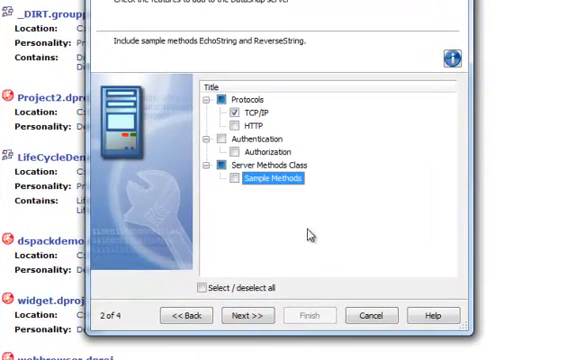
Step: Use TCP/IP port 211, confirmed free, with a TDSServerModule ancestor, and generate the project
click(257, 315)
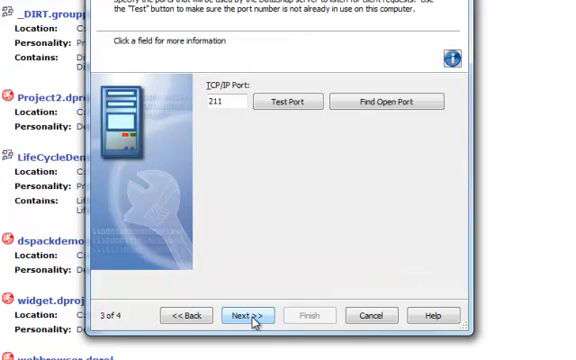
click(290, 102)
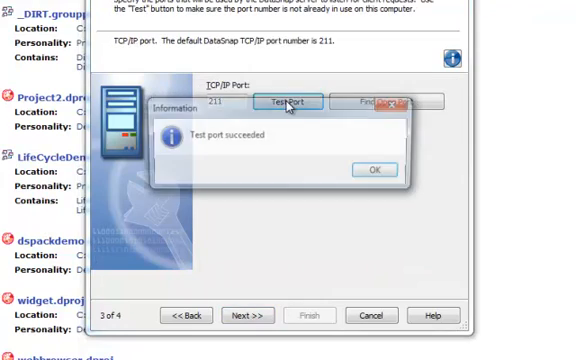
click(373, 170)
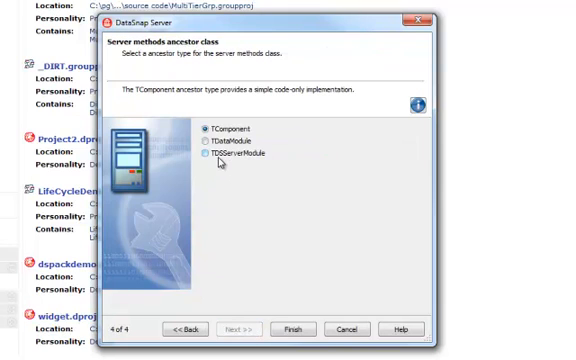
click(206, 157)
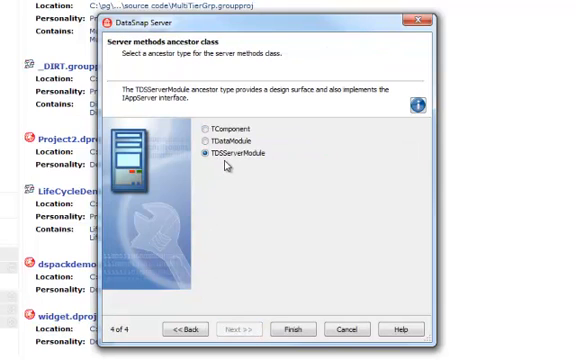
mouse_move(332, 291)
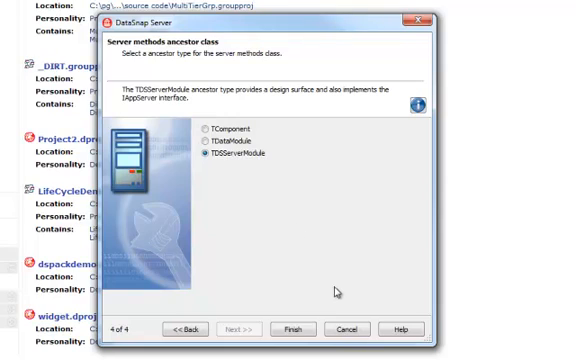
click(301, 329)
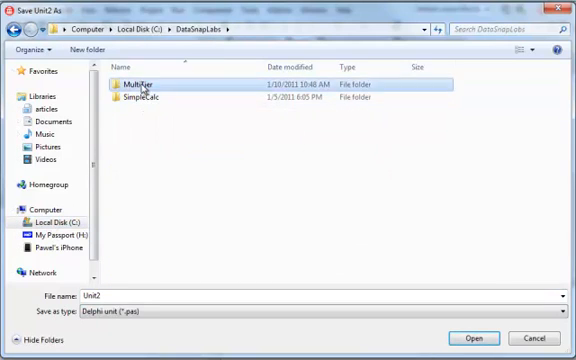
Step: Save the form unit as FormServerUnit and the project as MultiTierServer in MultiTier
double_click(140, 78)
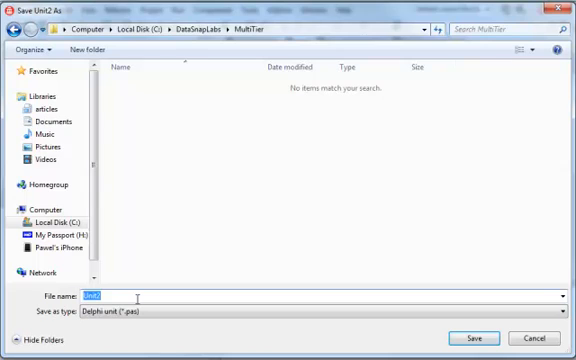
text(FormServer)
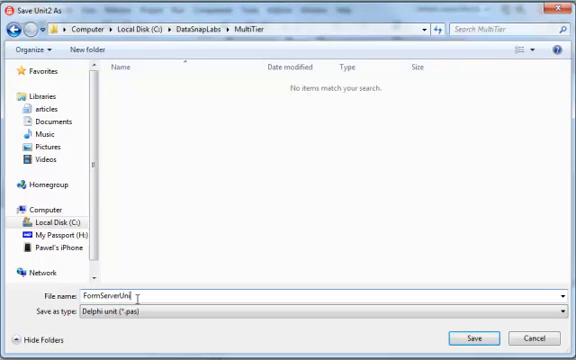
click(474, 335)
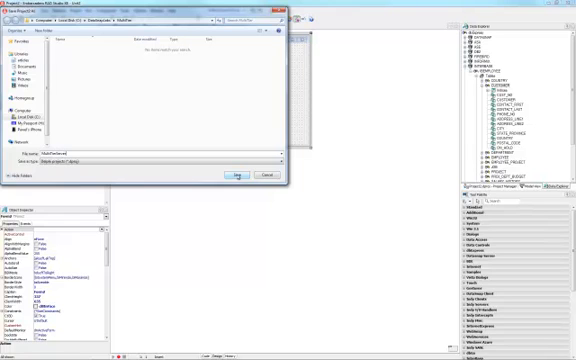
click(237, 176)
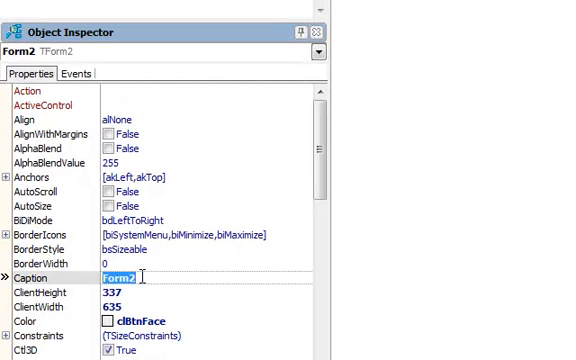
Step: Replace the Form2 caption with the new caption beginning 'Multi'
text(Multi)
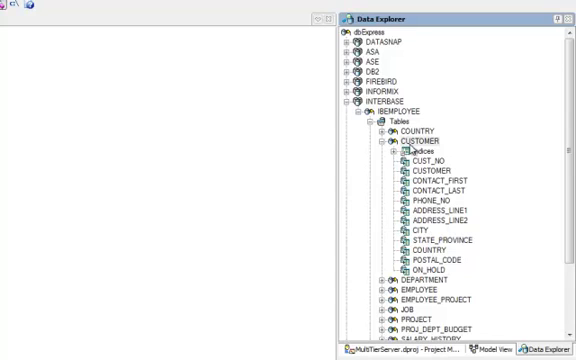
Step: Drop the CUSTOMER table onto ServerMethodsUnit1 and space out the IBEMPLOYEE and CUSTOMER components
click(408, 142)
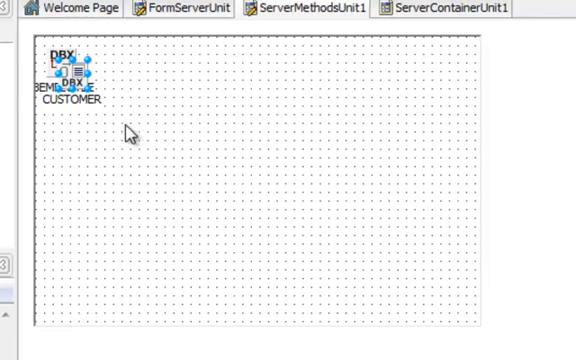
drag(71, 70, 300, 160)
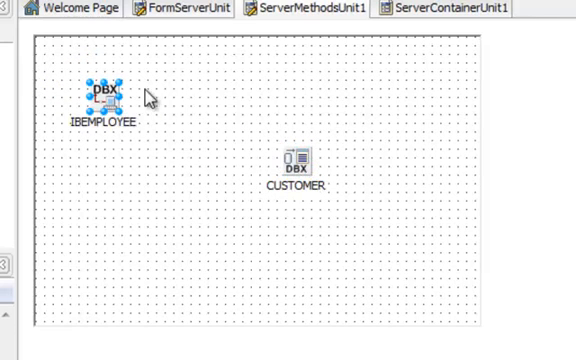
mouse_move(124, 260)
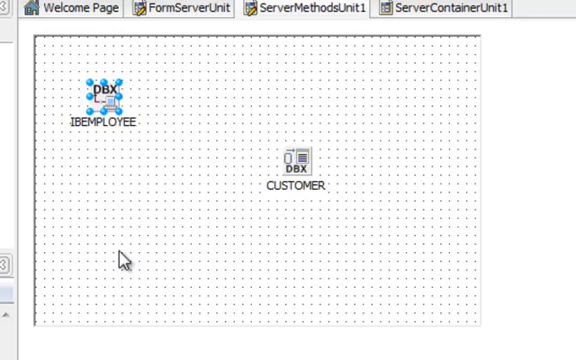
mouse_move(125, 253)
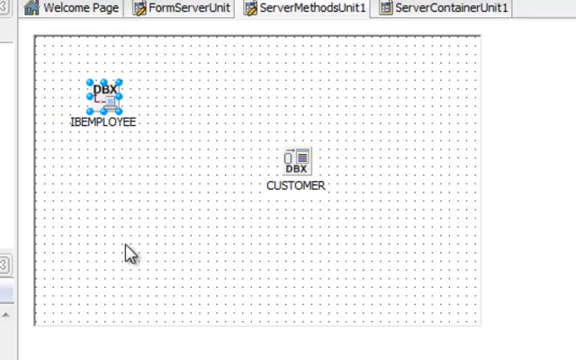
drag(295, 165, 245, 145)
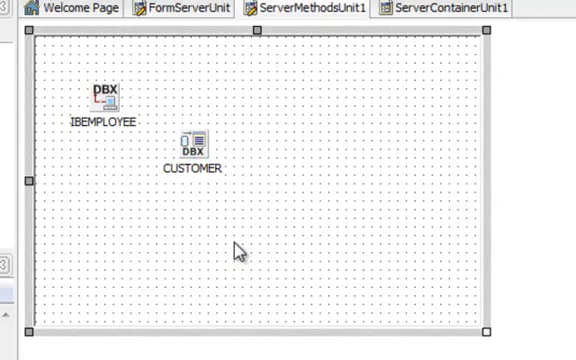
click(186, 150)
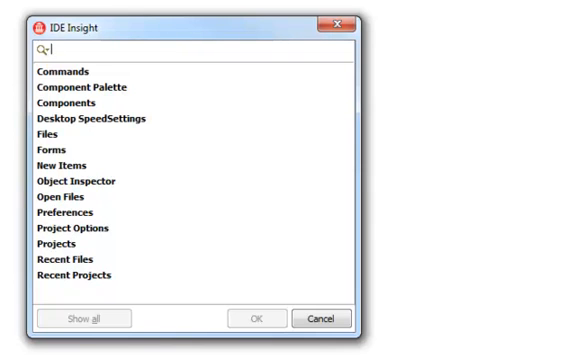
Step: Add a TDataSetProvider via IDE Insight and set its DataSet to CUSTOMER
text(TDataSet)
text(dsp)
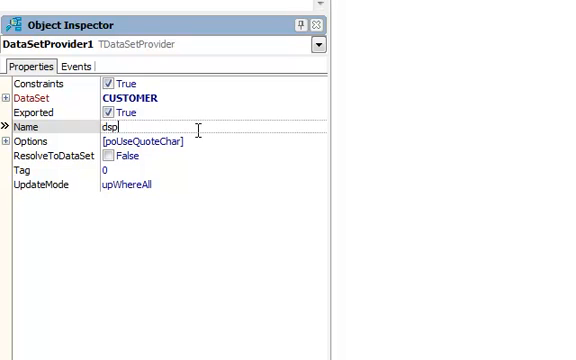
text(Cus)
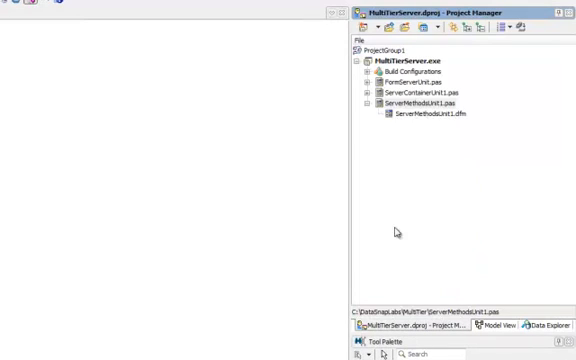
Step: Add a new project to ProjectGroup1 through the Project Manager's context menu
right_click(375, 48)
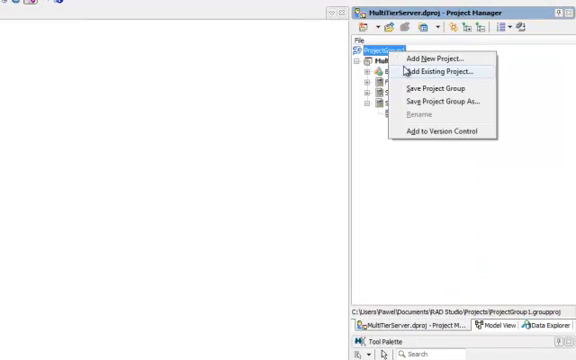
click(435, 57)
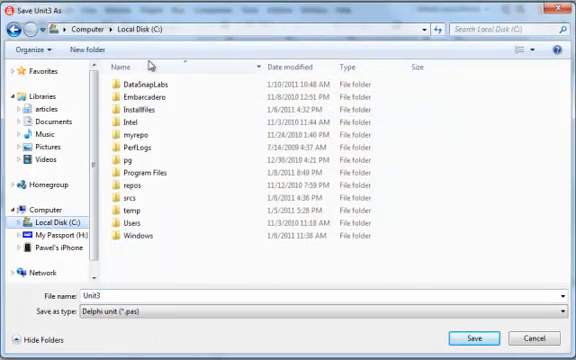
Step: Save the client unit as FormClientUnit in C:\DataSnapLabs\MultiTier, and the project group there
double_click(160, 78)
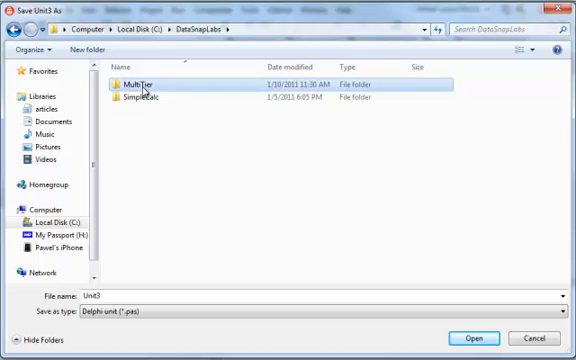
double_click(140, 78)
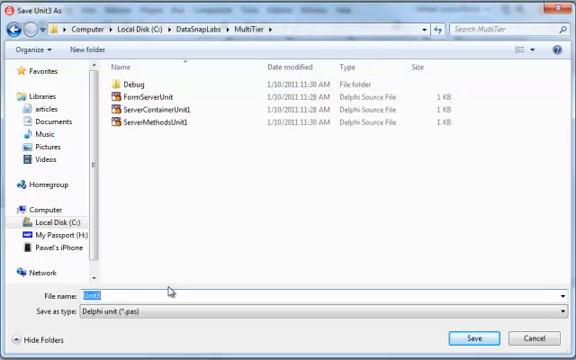
text(FormC)
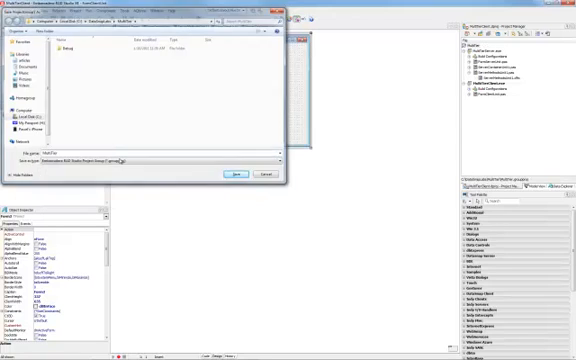
click(236, 174)
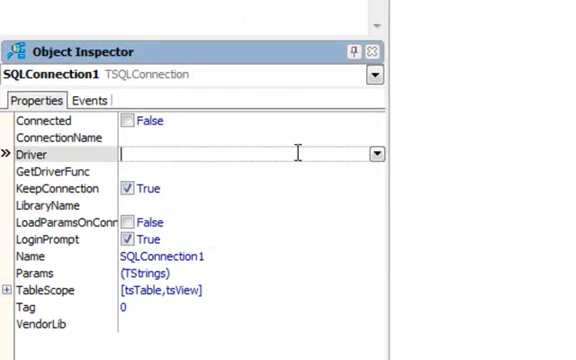
Step: Set SQLConnection1's Driver to Datasnap, review its port setting, and set LoginPrompt to False
click(377, 152)
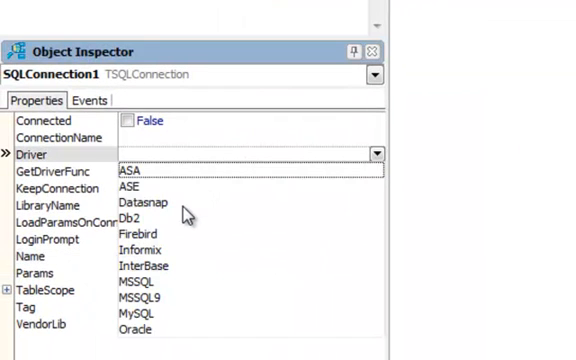
click(142, 202)
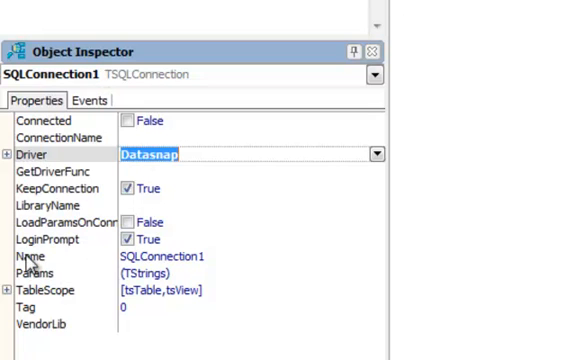
click(9, 150)
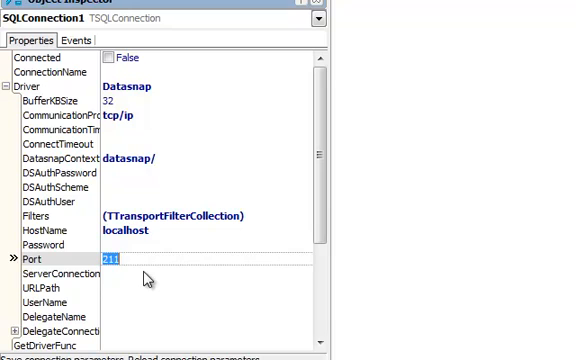
click(8, 85)
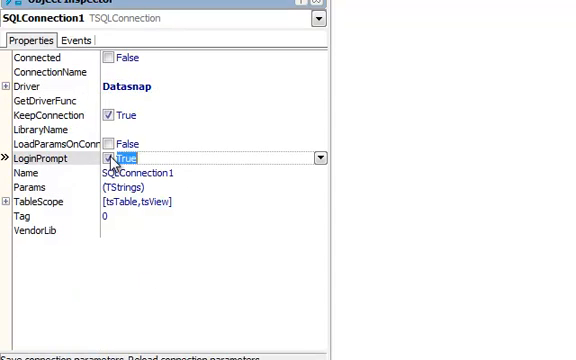
click(109, 158)
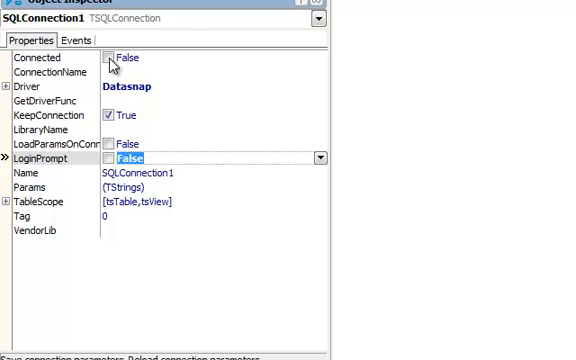
click(112, 57)
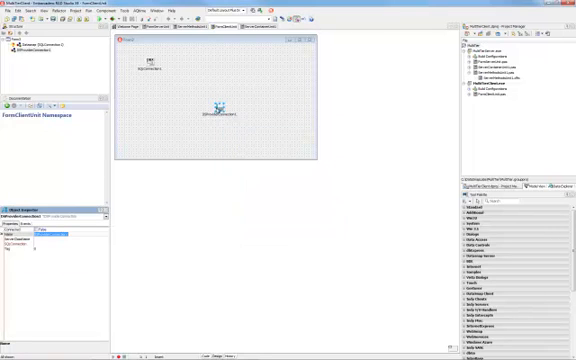
Step: Place DSProviderConnection1 on the form, set SQLConnection1, and start setting ServerClassName
drag(222, 102, 180, 65)
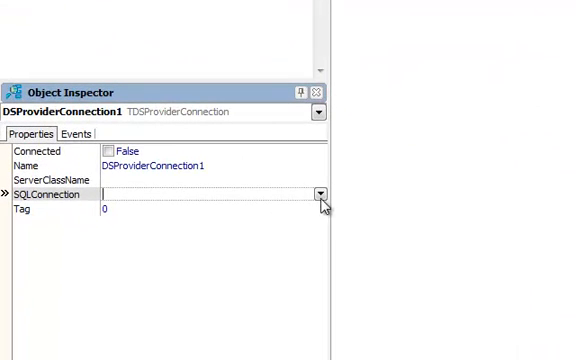
click(325, 193)
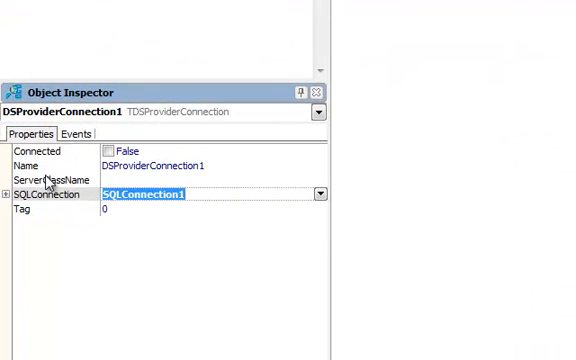
click(60, 179)
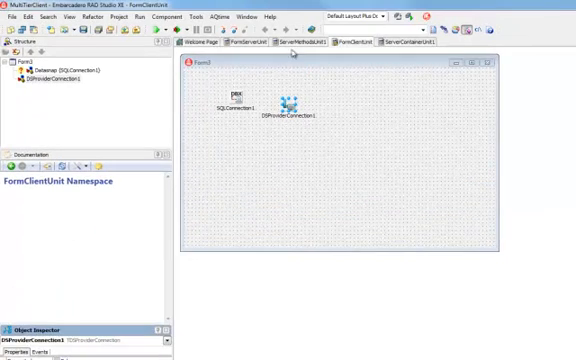
click(299, 43)
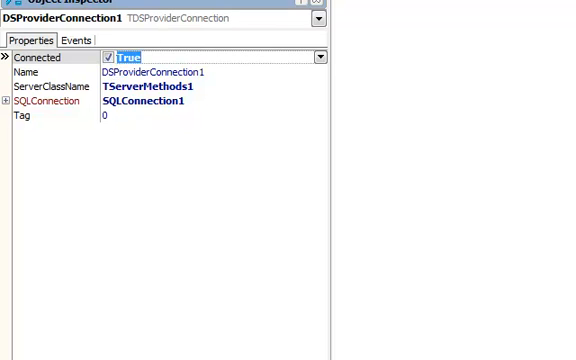
Step: Set DSProviderConnection1's Connected property to True
click(160, 18)
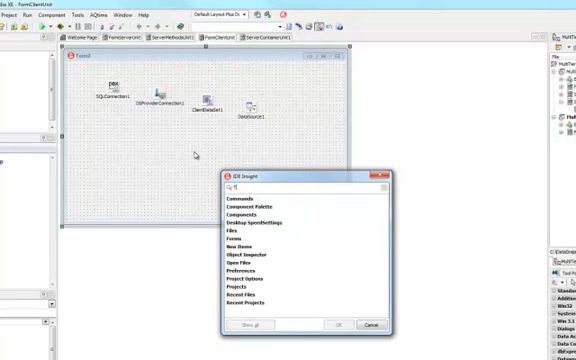
Step: Add Panel1 aligned alTop and DBGrid1 to the MultiTierClient form through IDE Insight
text(P)
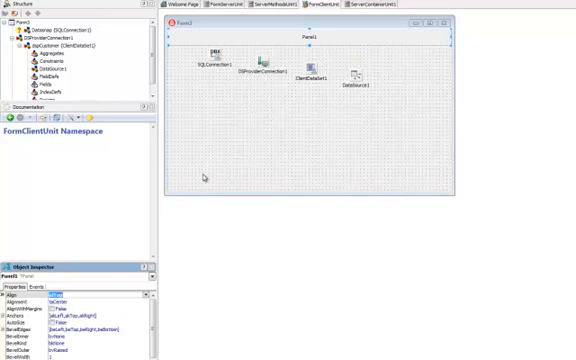
click(288, 130)
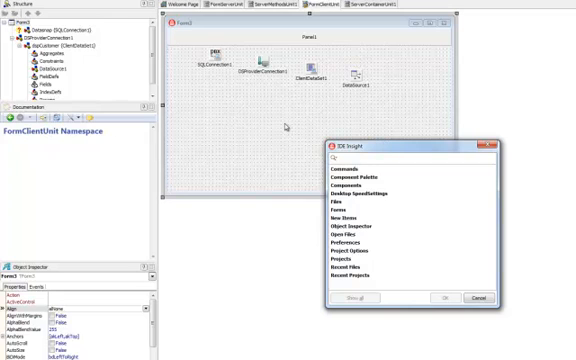
text(?)
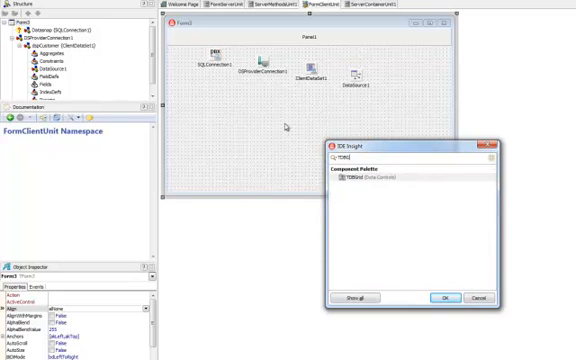
click(439, 297)
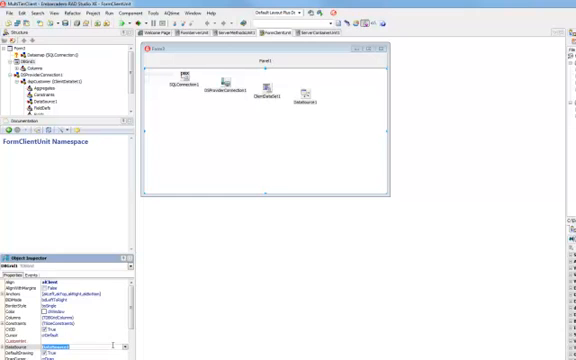
Step: Set DBGrid1's DataSource to DataSource1 and place DBNavigator1 on Panel1
click(265, 80)
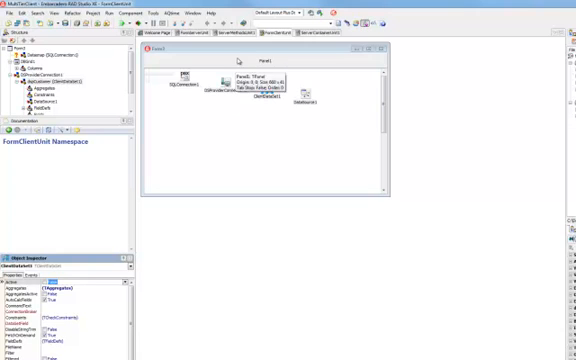
click(265, 75)
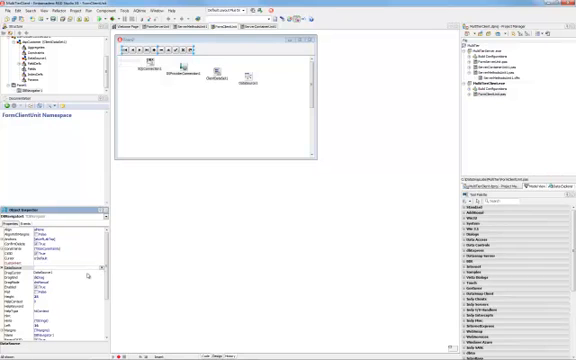
mouse_move(215, 50)
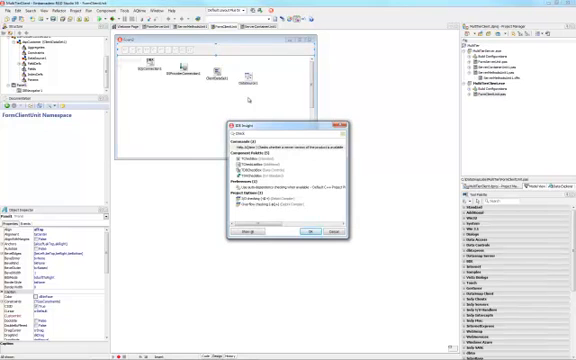
Step: Add CheckBox1 and code ClientDataSet1.Active := CheckBox1.Checked in its OnClick handler
click(308, 228)
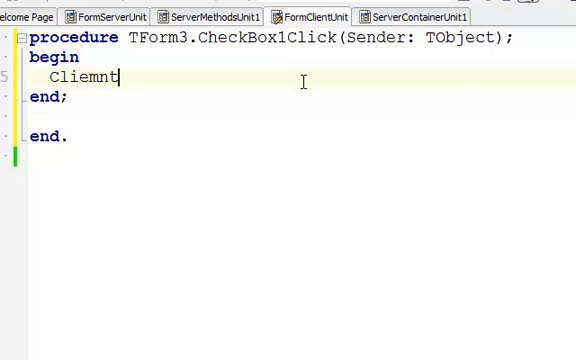
text(ClientDa)
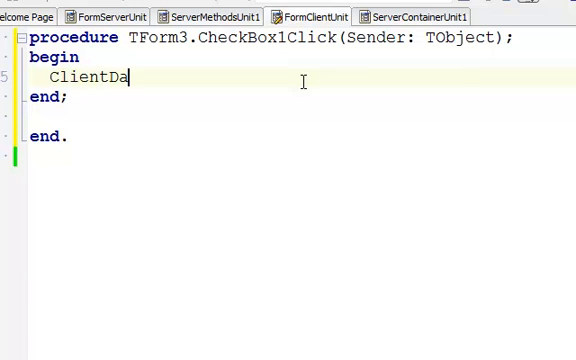
text(taSet1.Active := CheckBox1.Checked;)
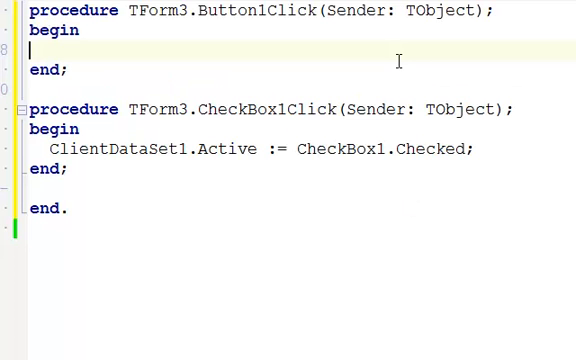
Step: Write ClientDataSet1.ApplyUpdates(0); in the Button1Click handler
text(ClientDataSet1.)
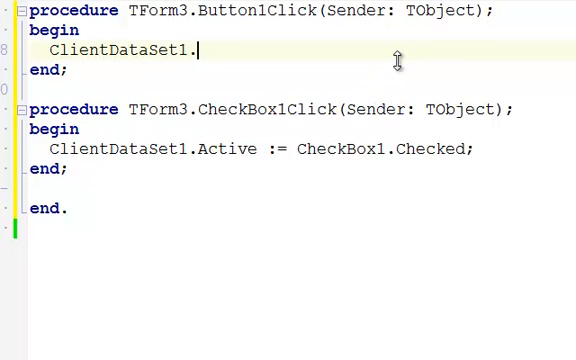
text(ApplyUpdates()
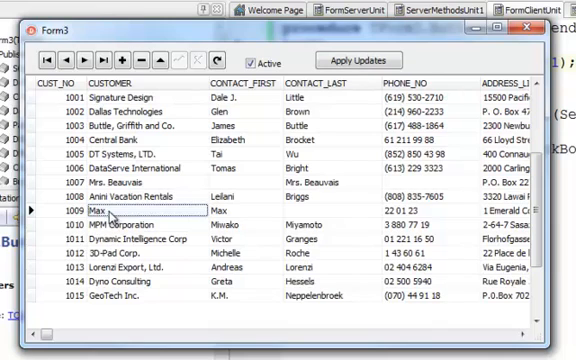
Step: Rename customer 1009 to MaxMam in the grid and post it with the navigator
click(115, 210)
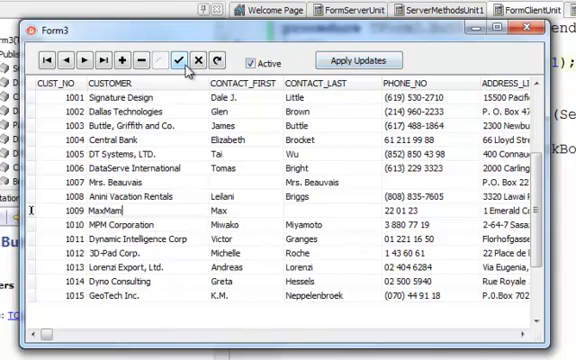
click(183, 60)
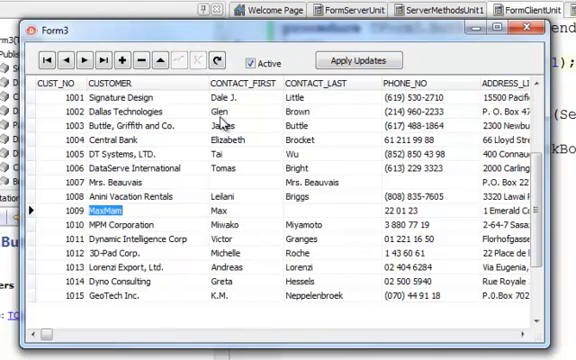